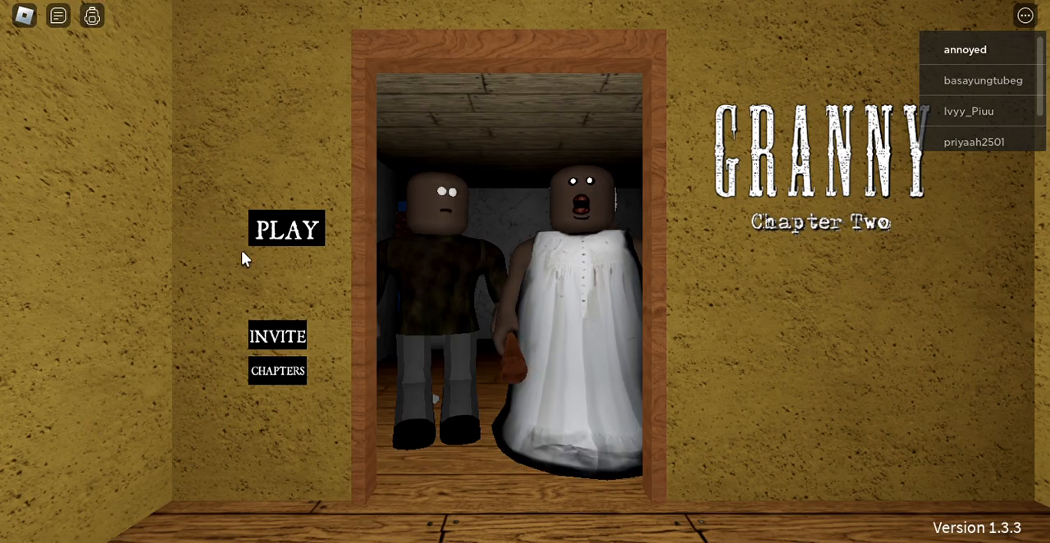
# Start a Granny: Chapter Two round from the title screen's PLAY button
pyautogui.click(286, 228)
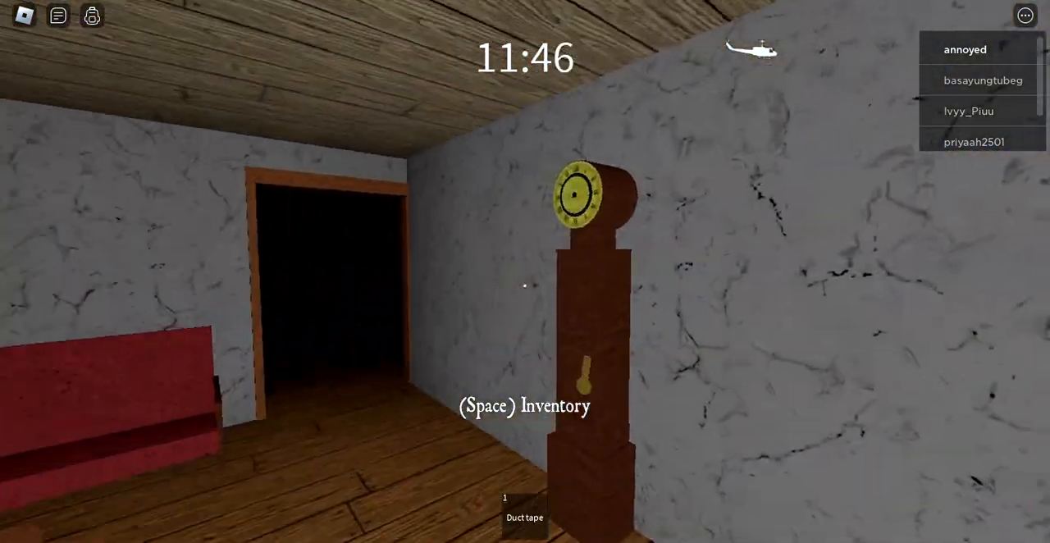
pyautogui.moveTo(526, 272)
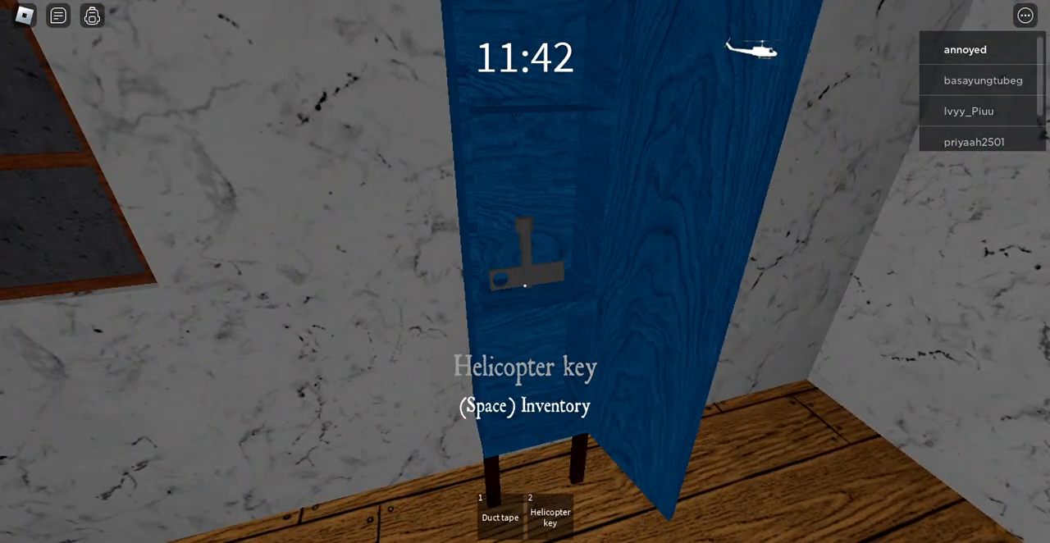
pyautogui.moveTo(525, 270)
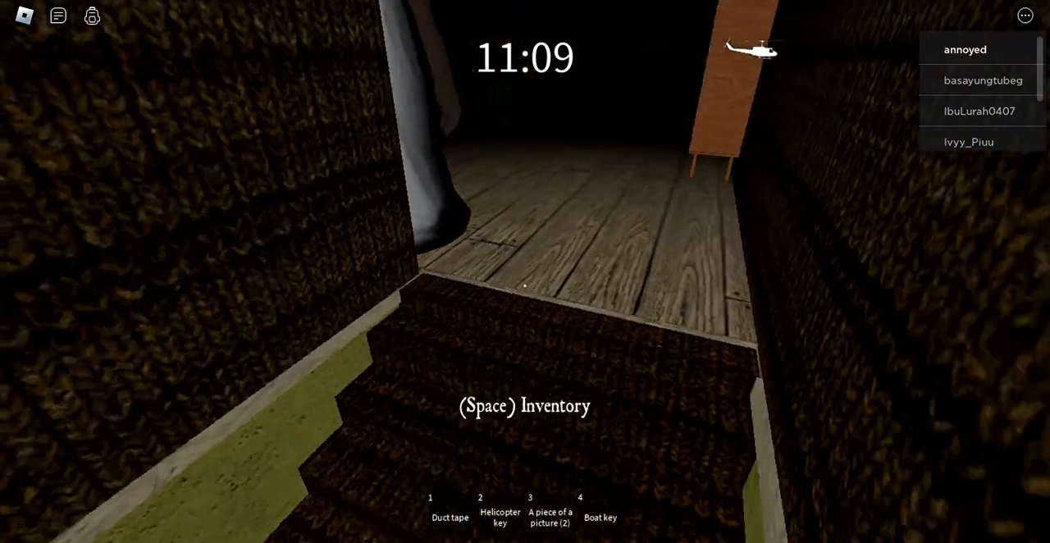
pyautogui.moveTo(526, 284)
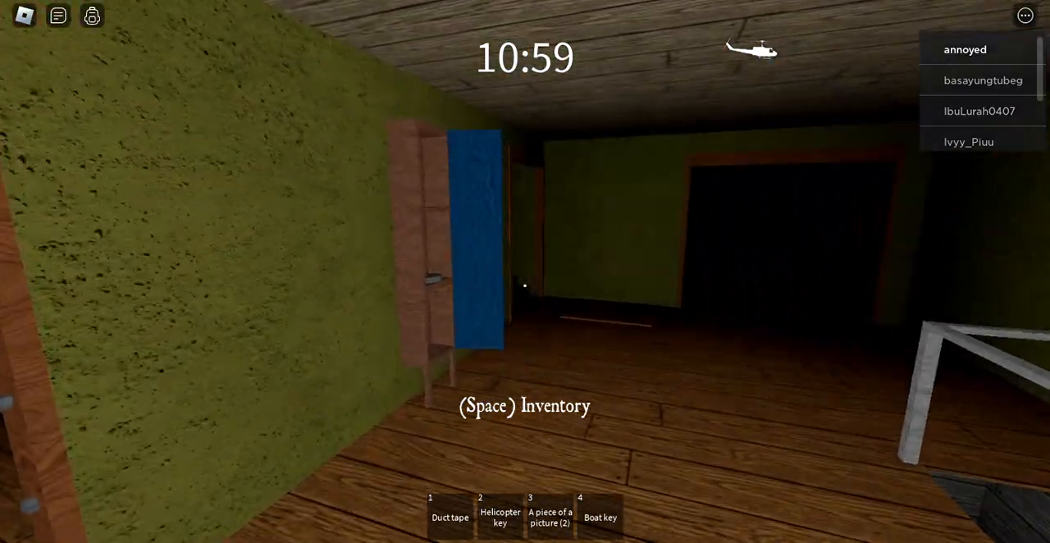
pyautogui.moveTo(525, 285)
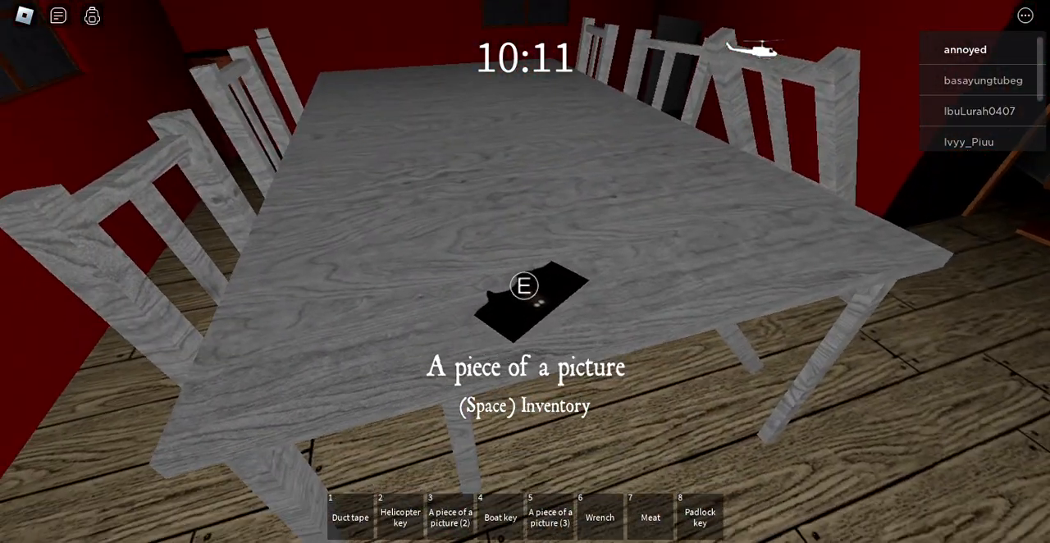
# Pick up the picture piece lying on the table
pyautogui.press('e')
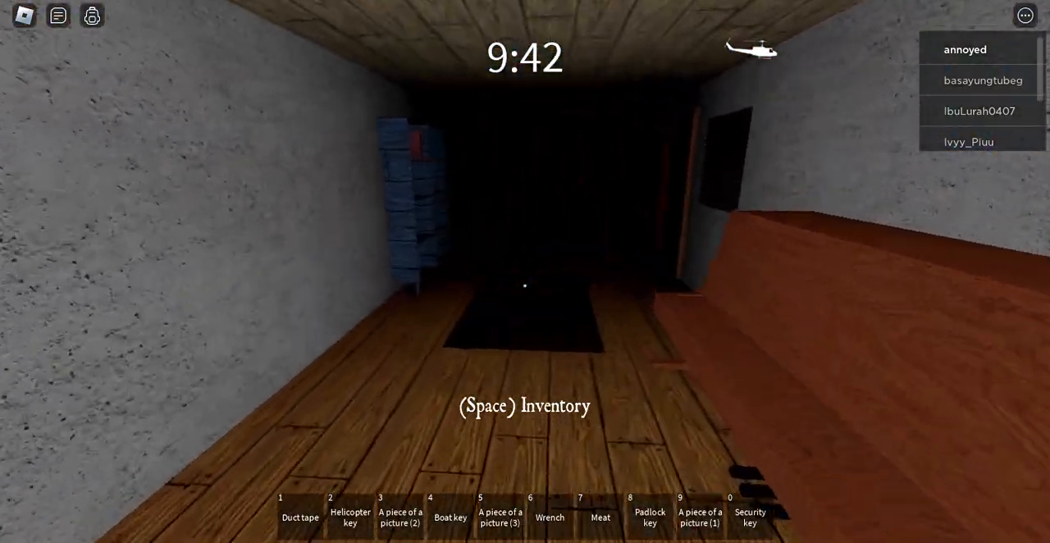
pyautogui.moveTo(525, 286)
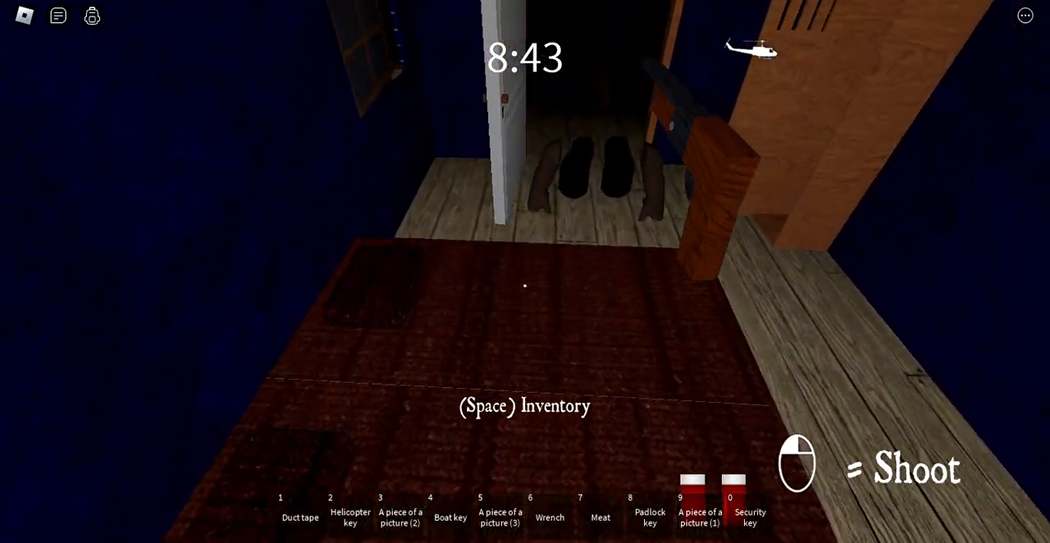
pyautogui.moveTo(525, 287)
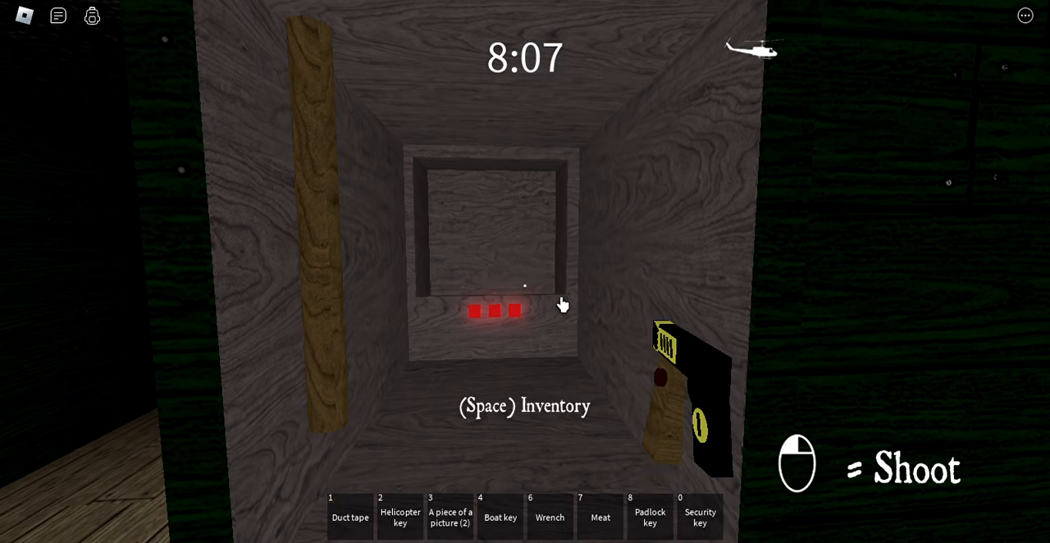
pyautogui.moveTo(544, 338)
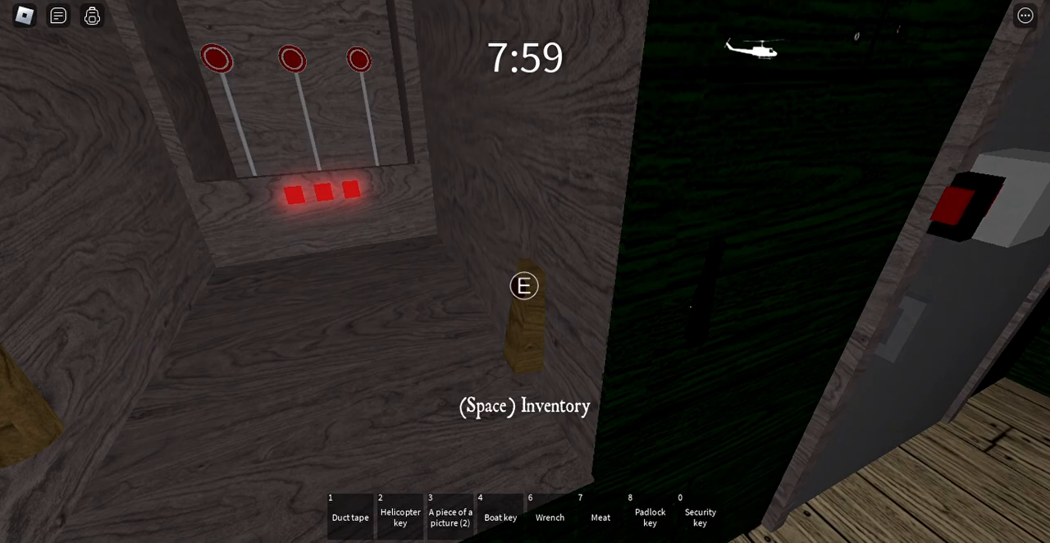
pyautogui.moveTo(525, 273)
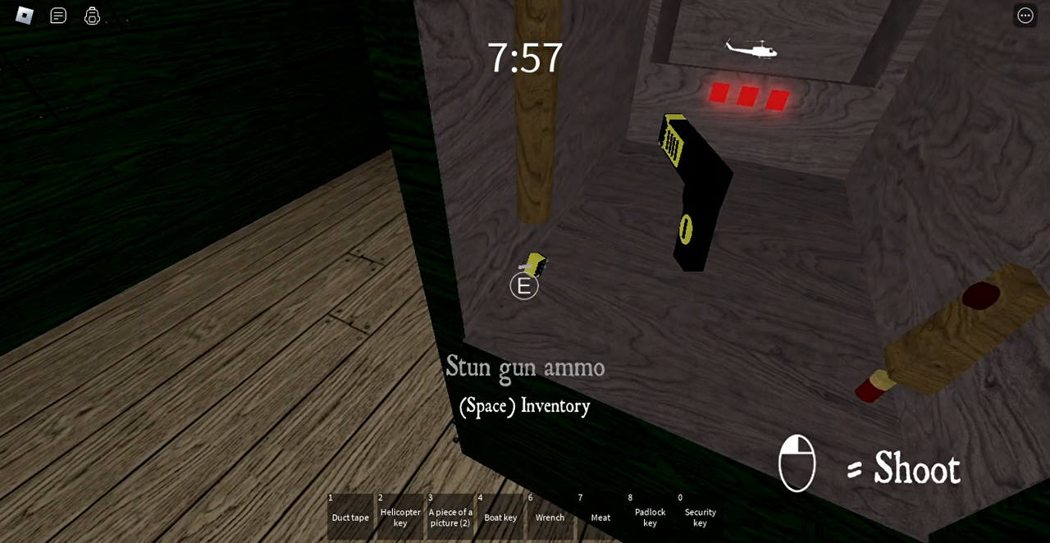
# Collect the stun gun ammo beside the red-lit lever box
pyautogui.press('space')
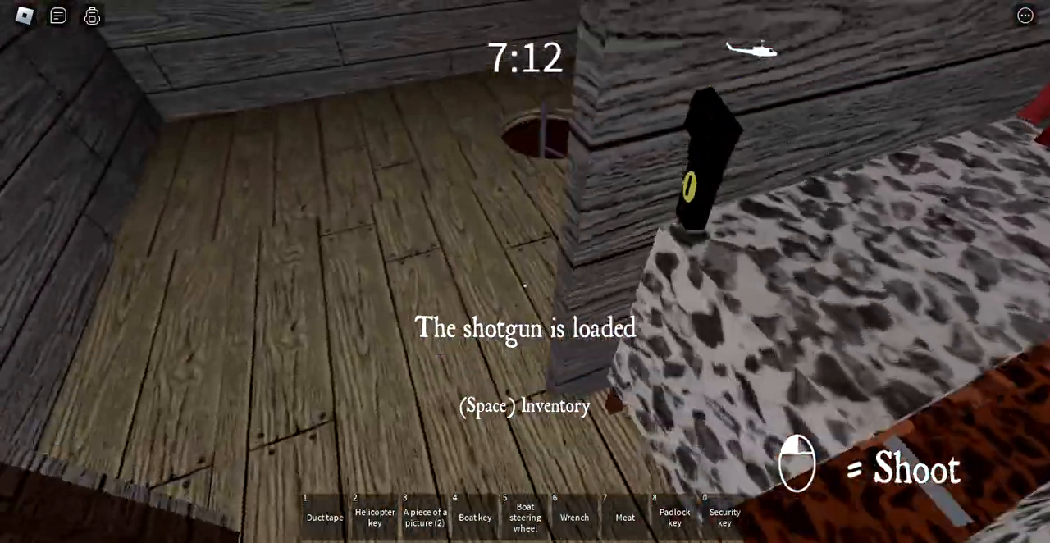
pyautogui.moveTo(525, 288)
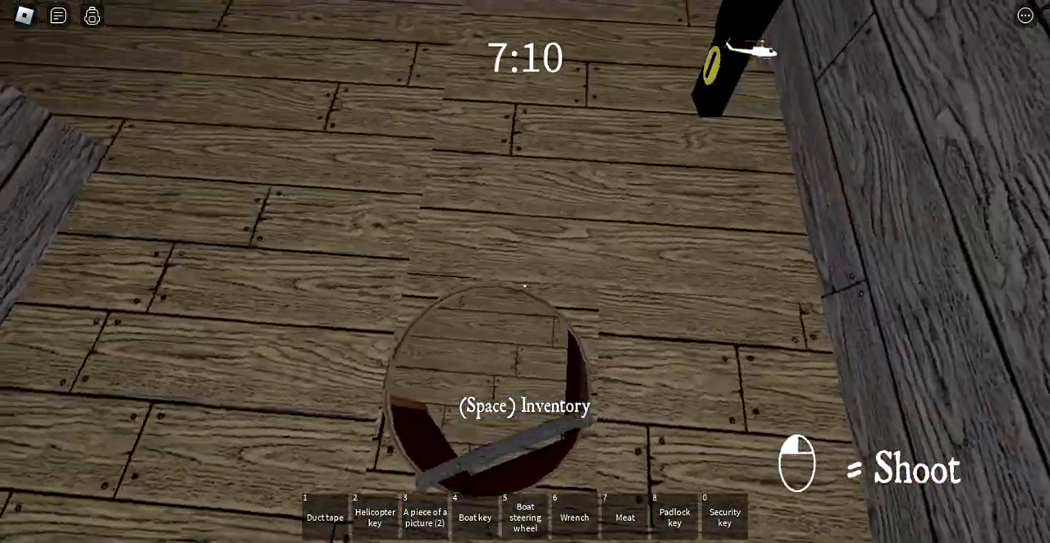
pyautogui.moveTo(525, 287)
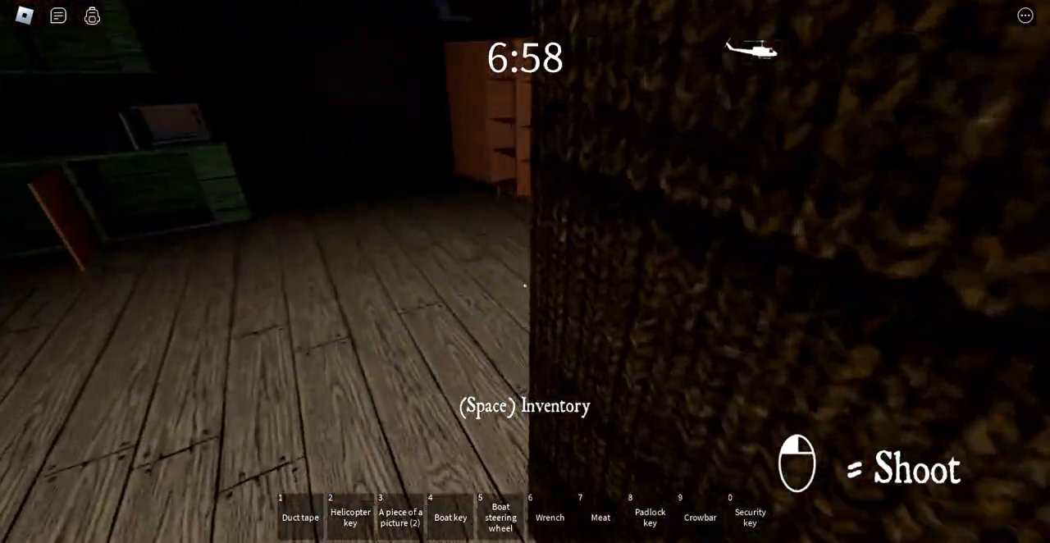
pyautogui.moveTo(525, 284)
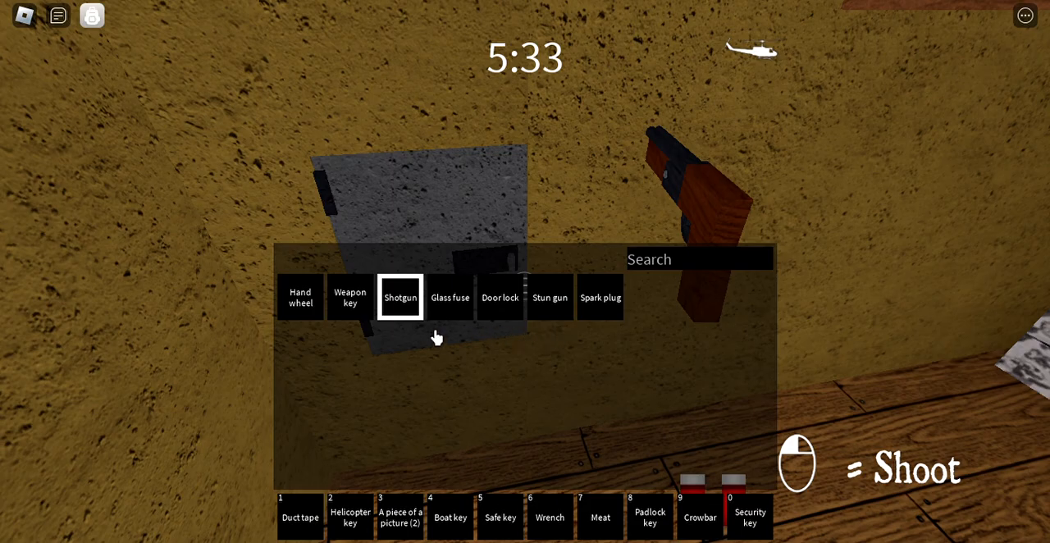
pyautogui.moveTo(736, 511)
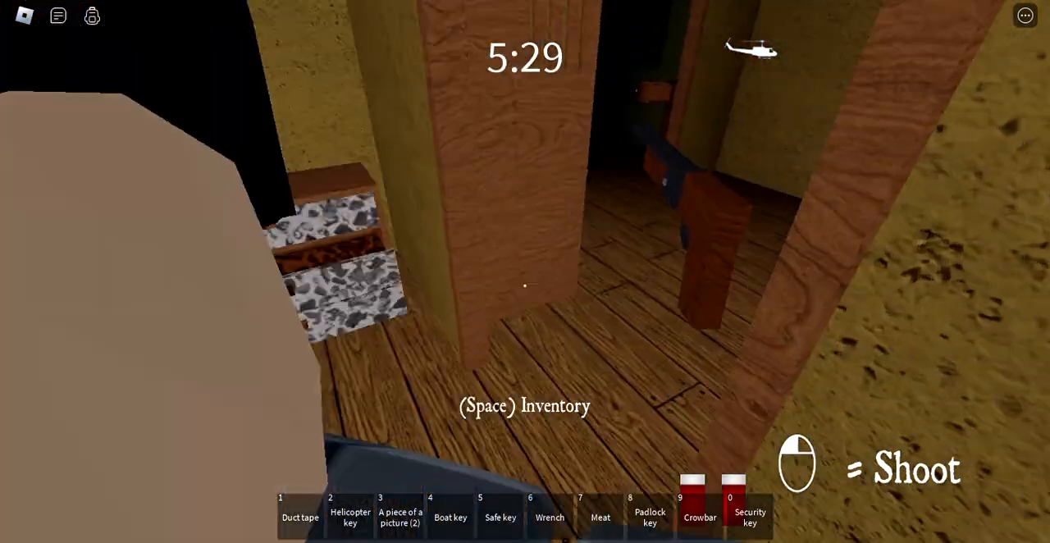
pyautogui.moveTo(525, 273)
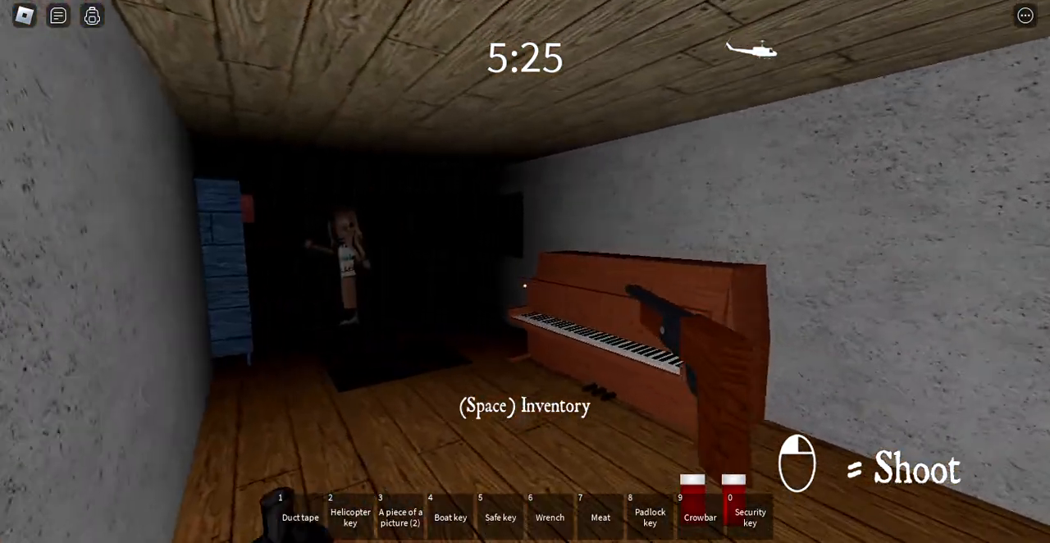
pyautogui.moveTo(525, 273)
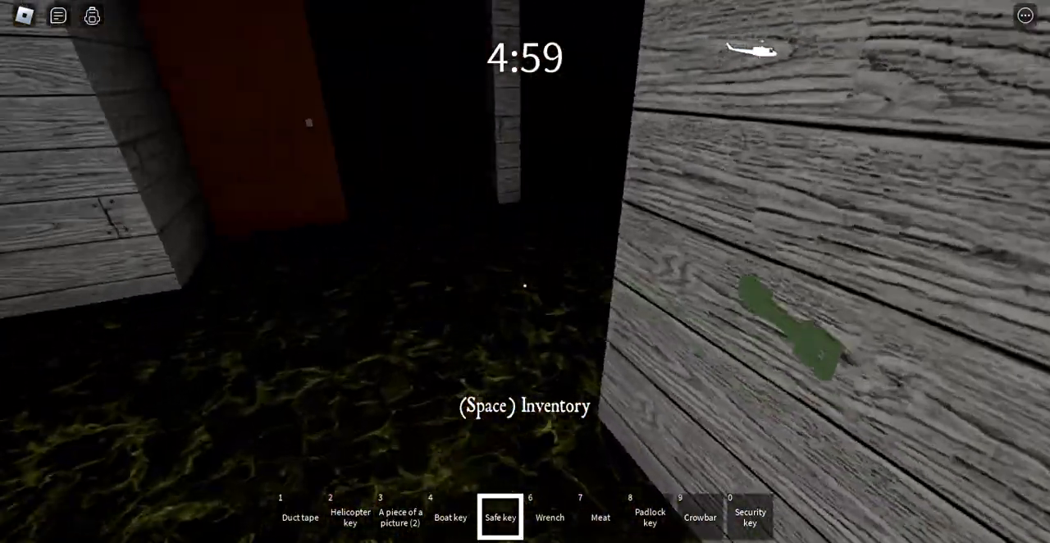
pyautogui.moveTo(526, 287)
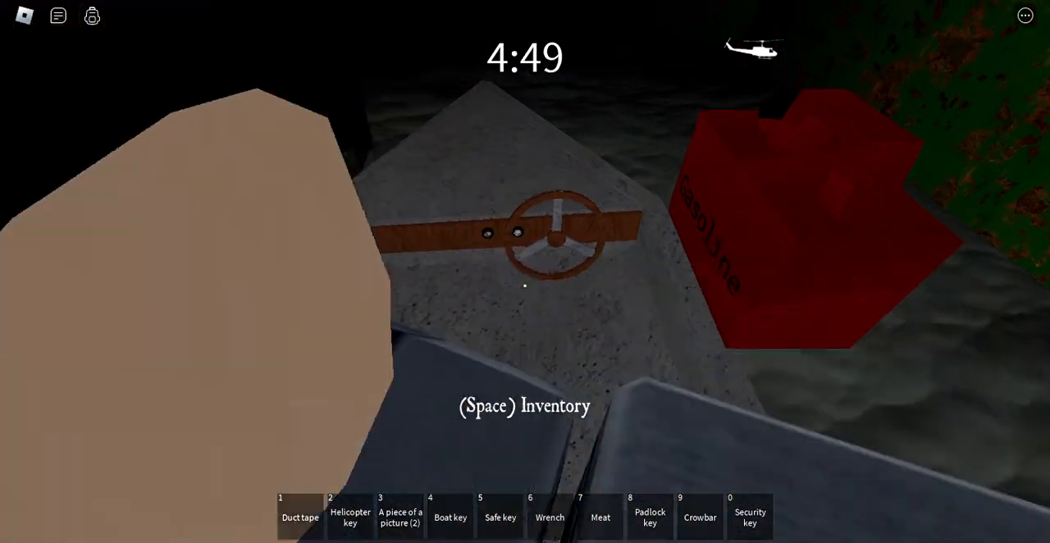
# Escape by boat for rank A, return to the main menu and start a fresh round
pyautogui.press('4')
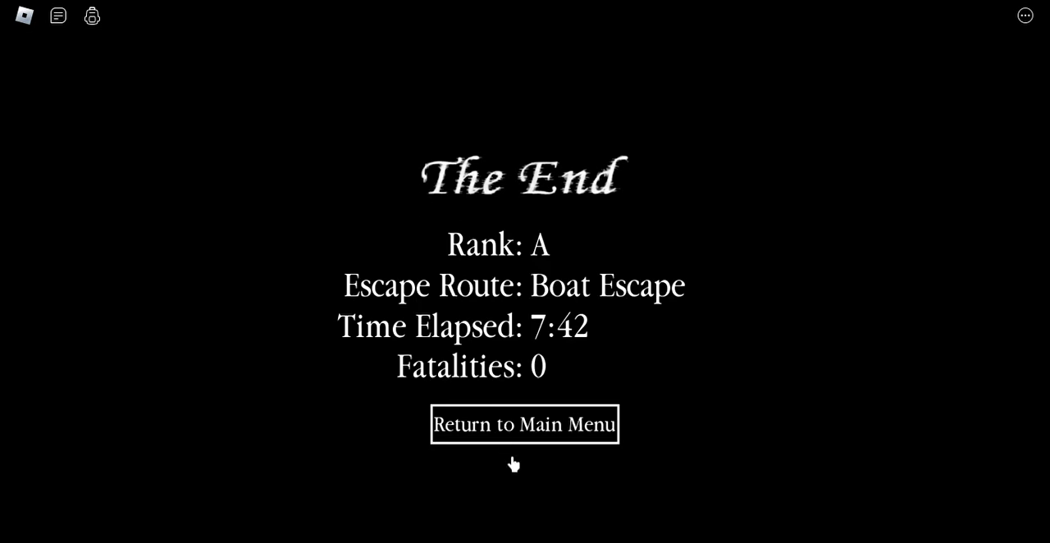
pyautogui.click(525, 423)
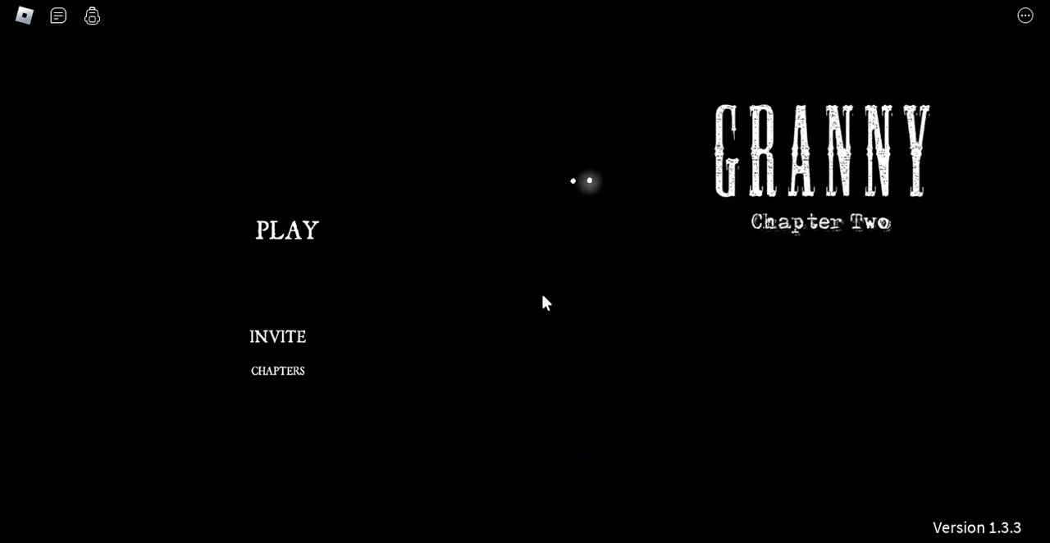
pyautogui.click(285, 230)
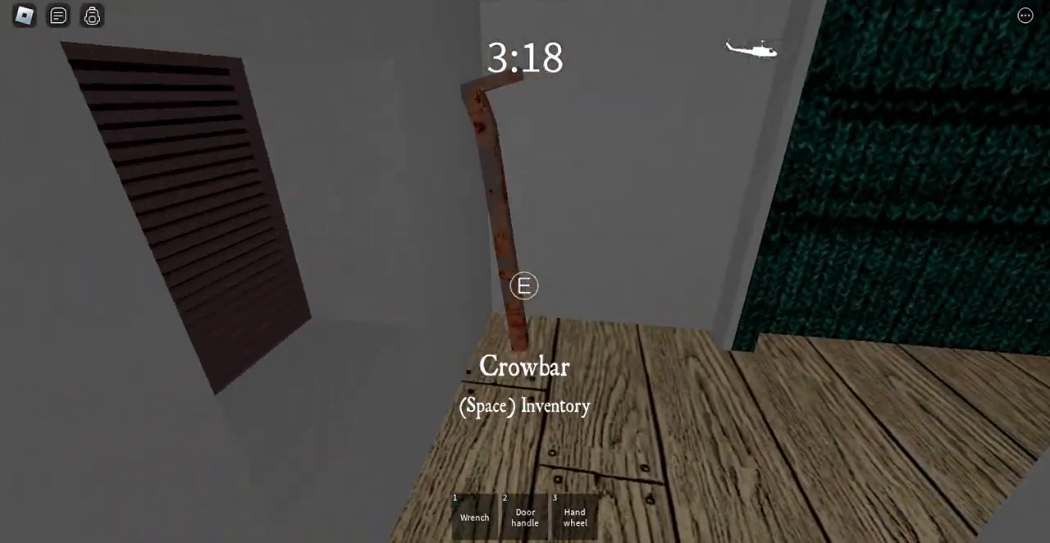
# Pick up the crowbar to carry alongside the wrench, door handle and hand wheel
pyautogui.press('e')
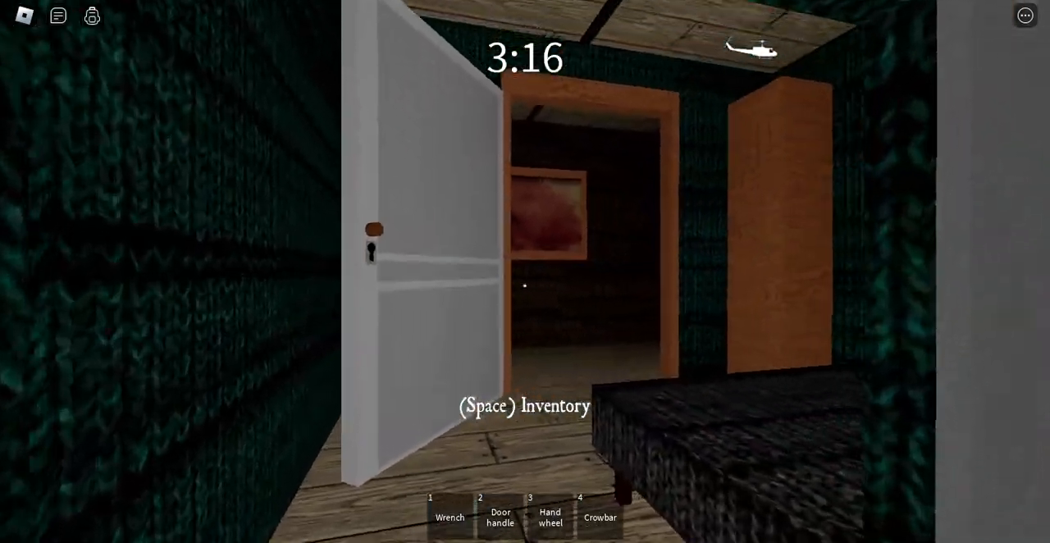
pyautogui.moveTo(525, 288)
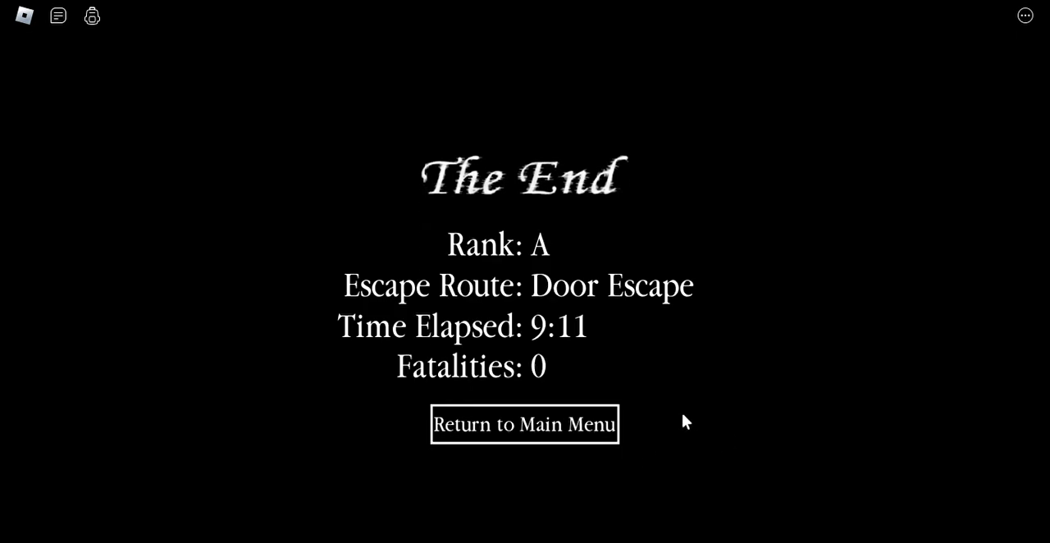
pyautogui.moveTo(506, 227)
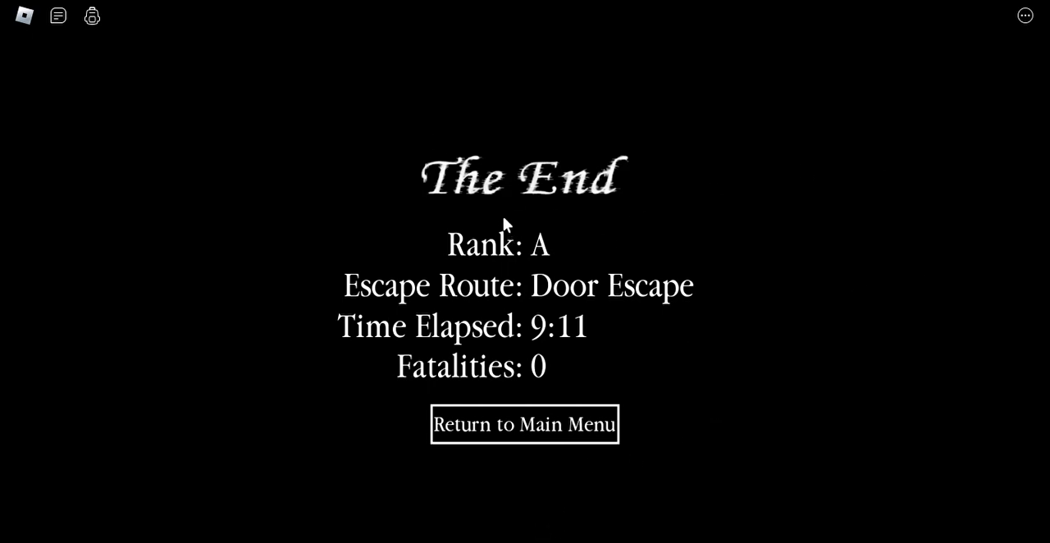